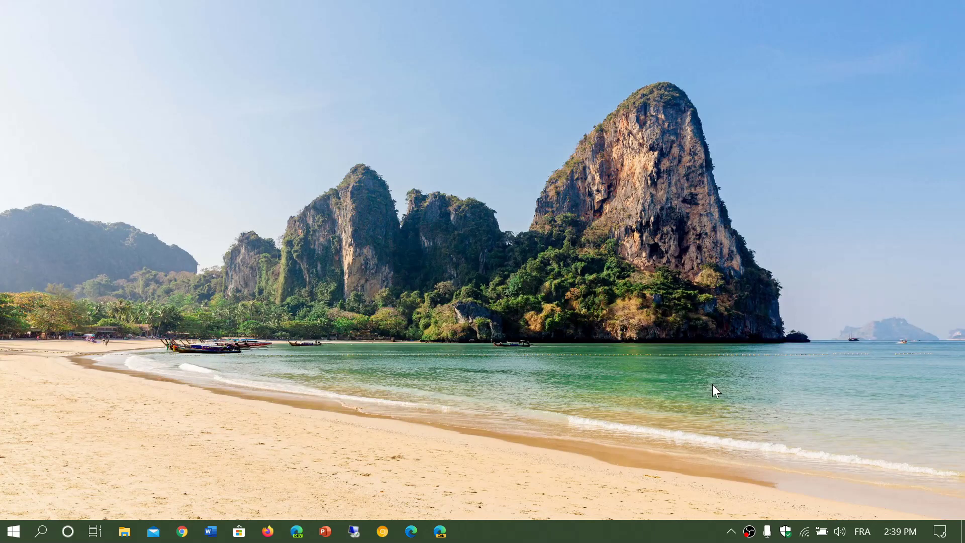
{"action": "mouse_move", "coordinate": [942, 530]}
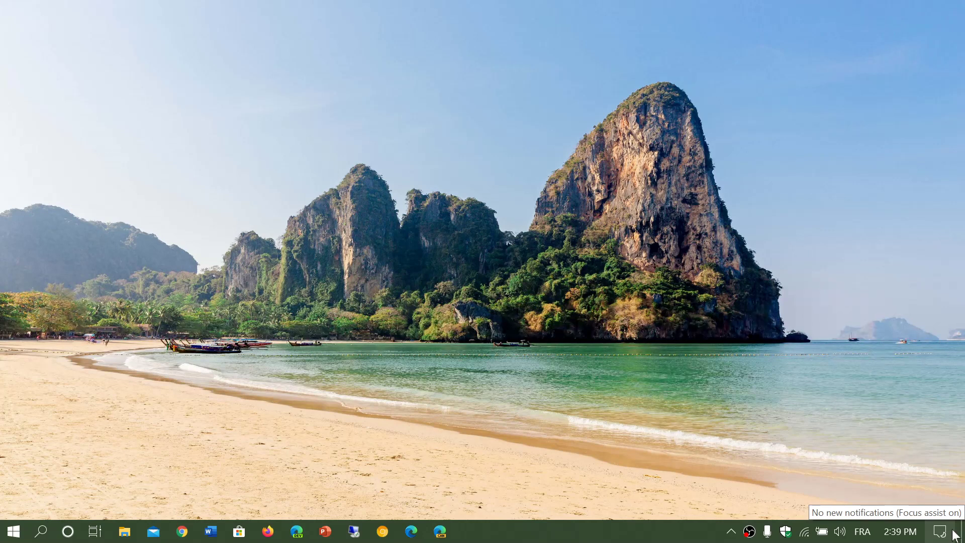
Reach Windows Settings via Action Center's All settings and move down the Display page toward Graphics settings
{"action": "left_click", "coordinate": [941, 532]}
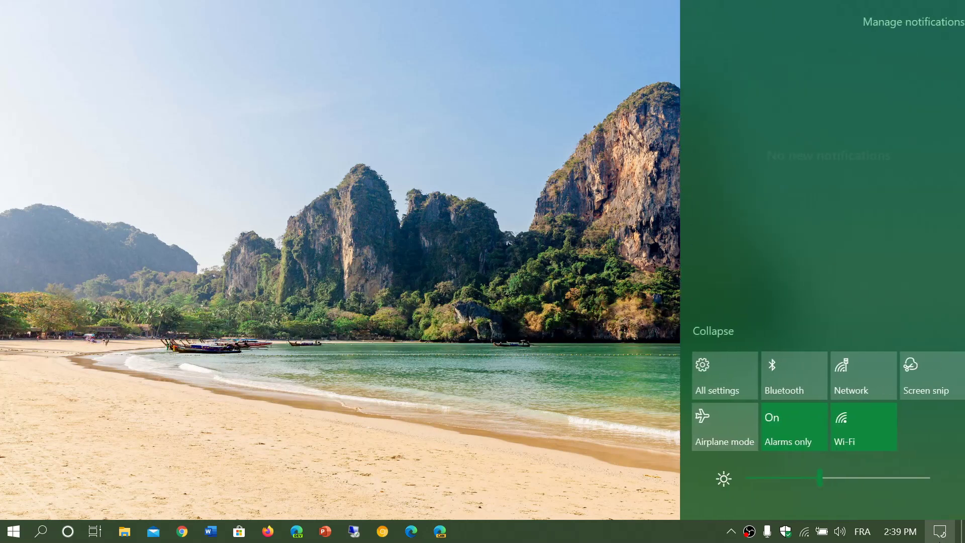
{"action": "left_click", "coordinate": [715, 376]}
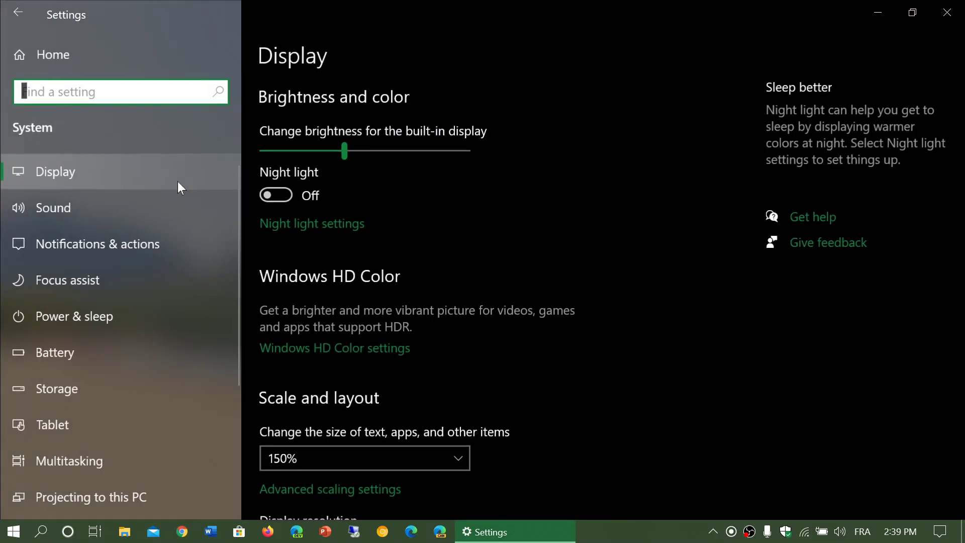
{"action": "scroll", "scroll_direction": "down", "scroll_amount": 3}
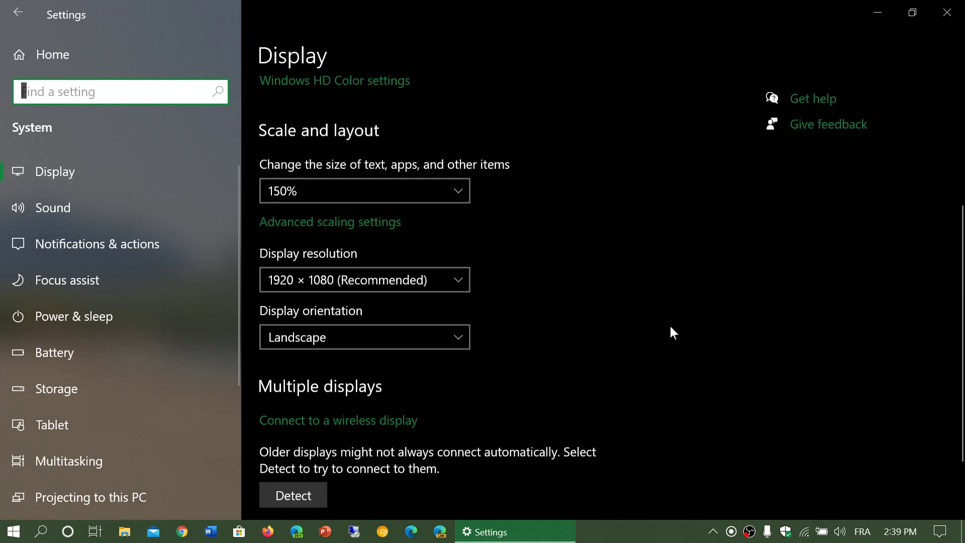
{"action": "scroll", "scroll_direction": "down", "scroll_amount": 3}
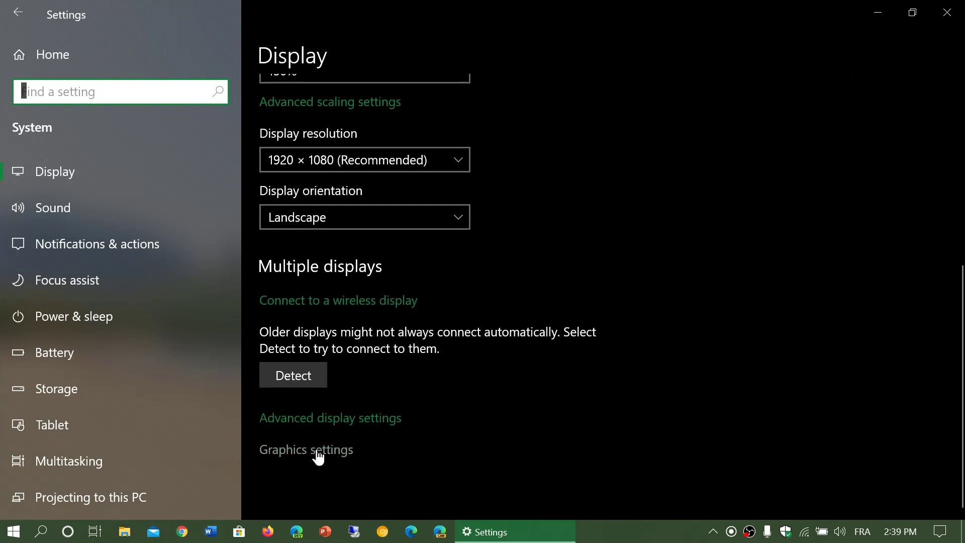
Enter the Graphics settings page and switch the app type to Microsoft Store app
{"action": "left_click", "coordinate": [306, 449]}
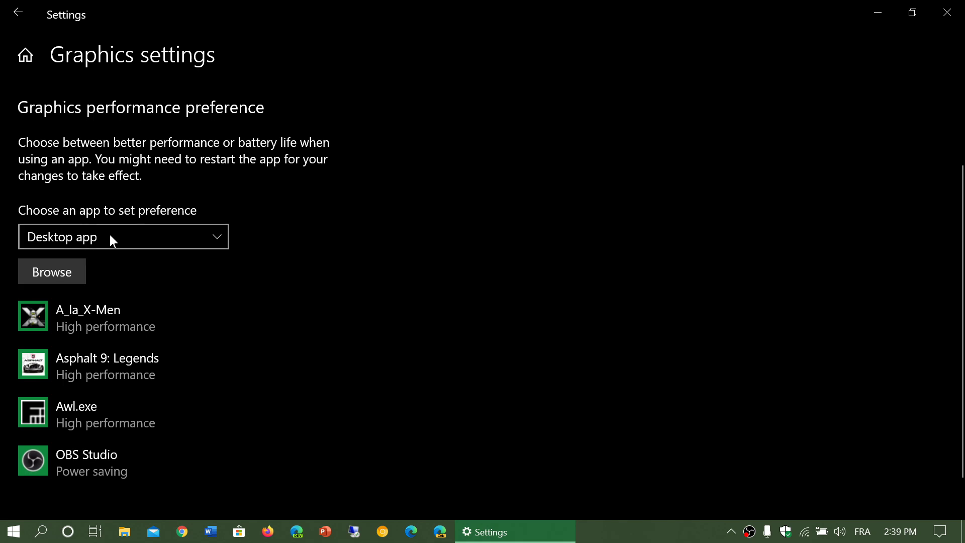
{"action": "left_click", "coordinate": [123, 237]}
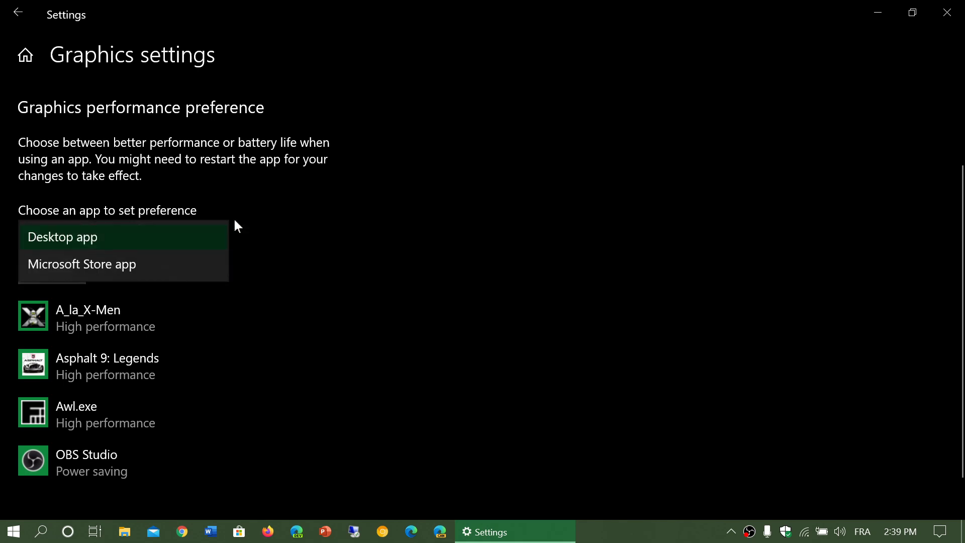
{"action": "left_click", "coordinate": [82, 264]}
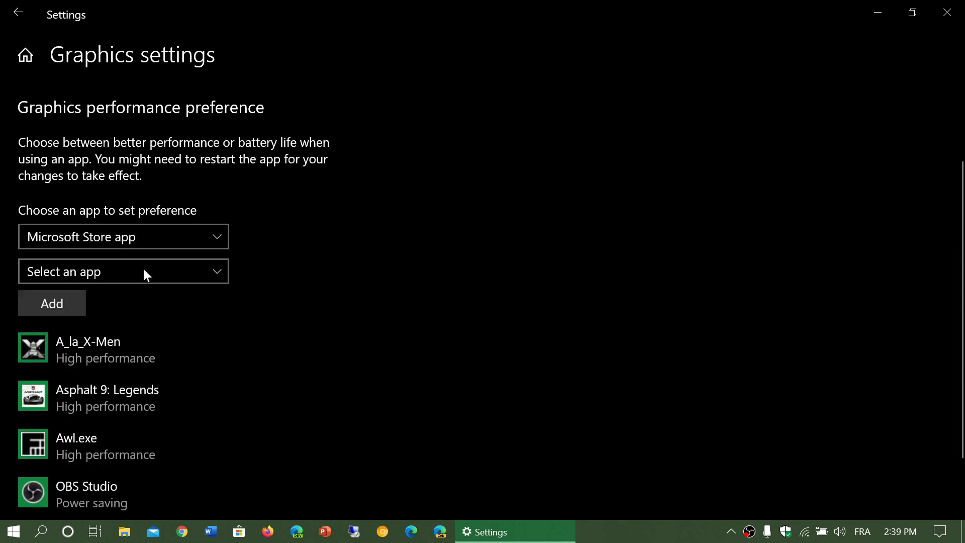
{"action": "mouse_move", "coordinate": [175, 289]}
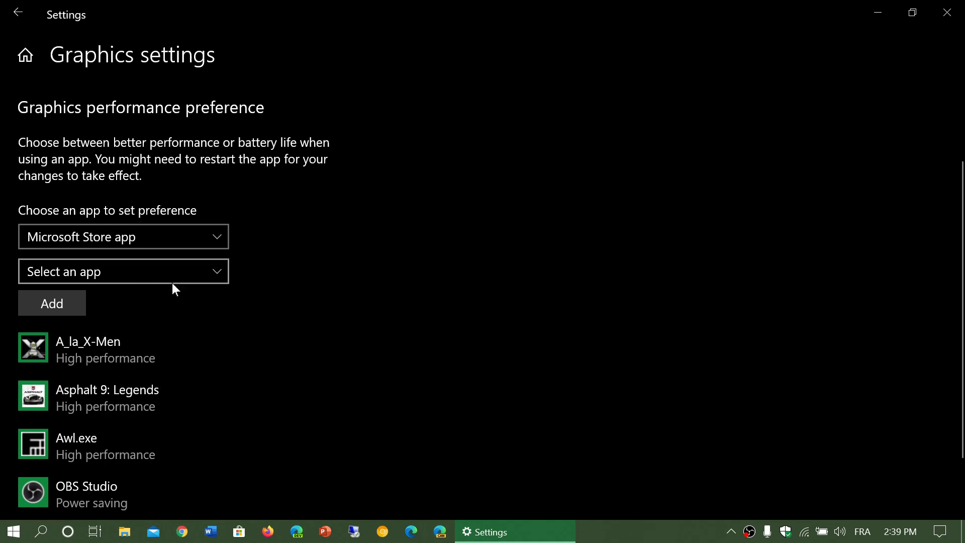
Browse the Store app list, then return the app type to Desktop app
{"action": "left_click", "coordinate": [123, 271]}
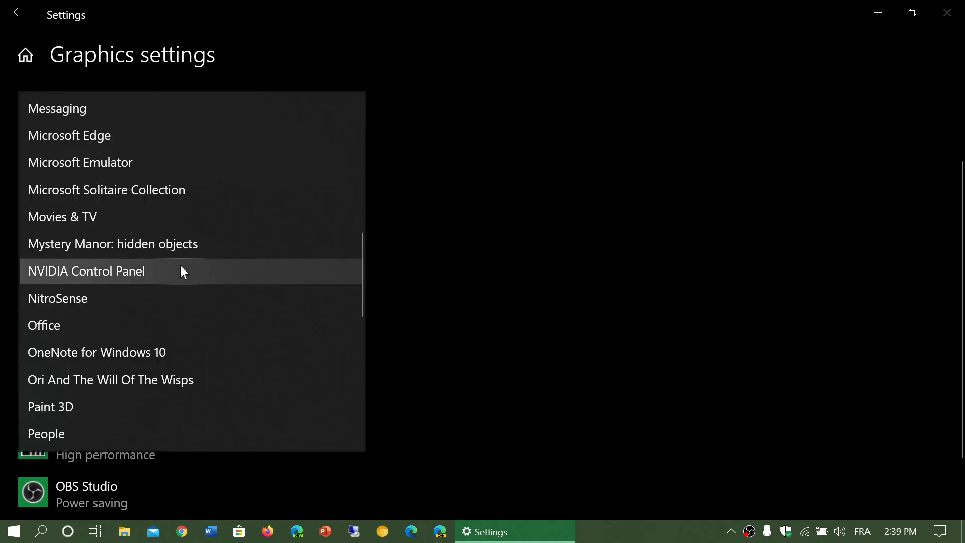
{"action": "scroll", "scroll_direction": "down", "scroll_amount": 3}
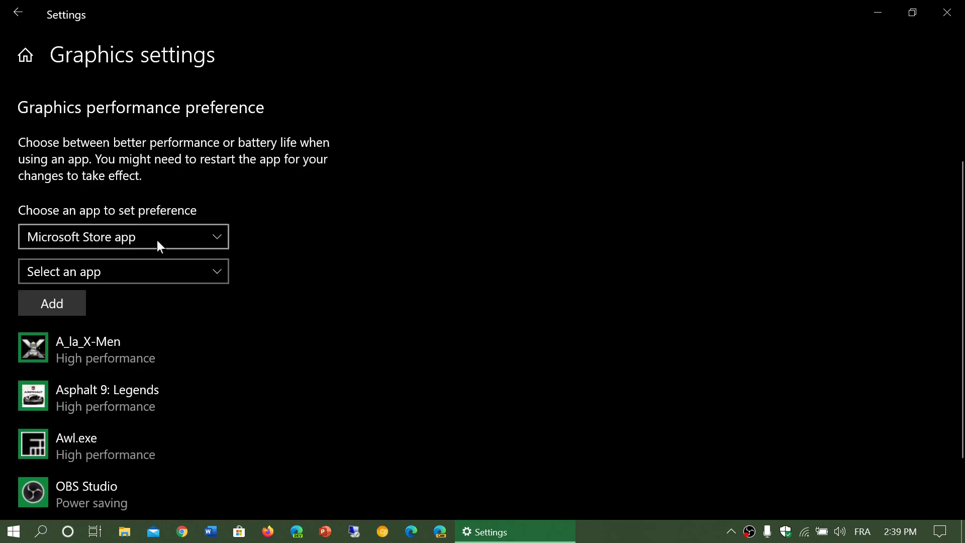
{"action": "left_click", "coordinate": [123, 236]}
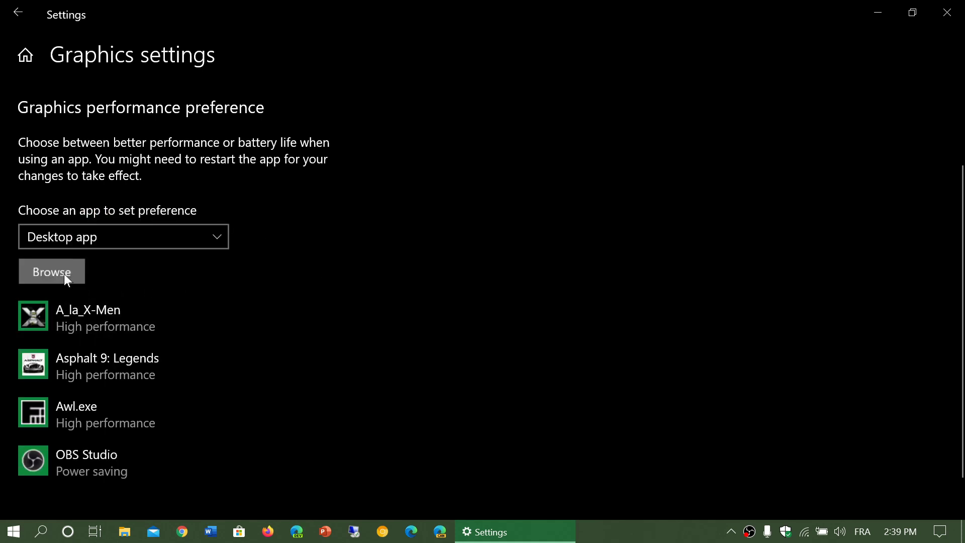
Launch the Browse file picker for adding a desktop app
{"action": "left_click", "coordinate": [52, 271]}
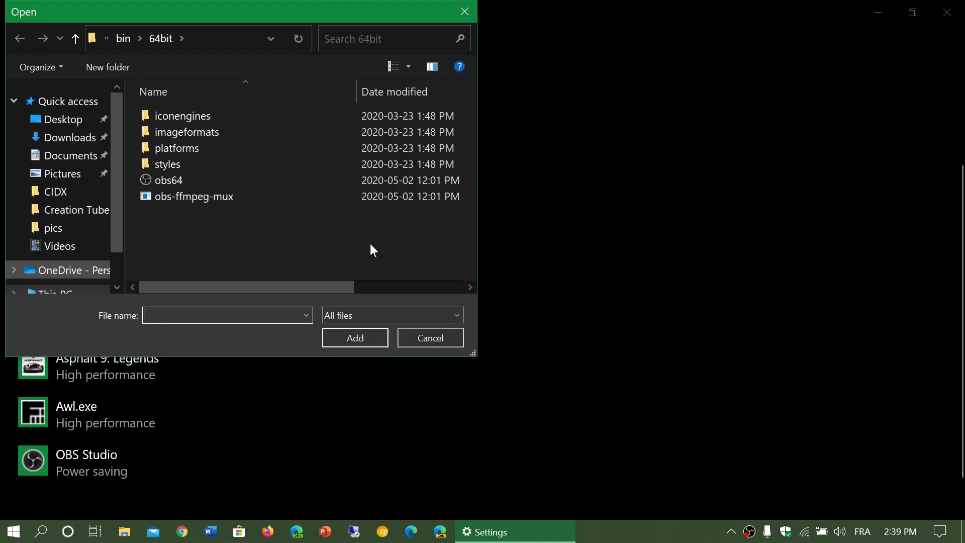
{"action": "left_click", "coordinate": [224, 315]}
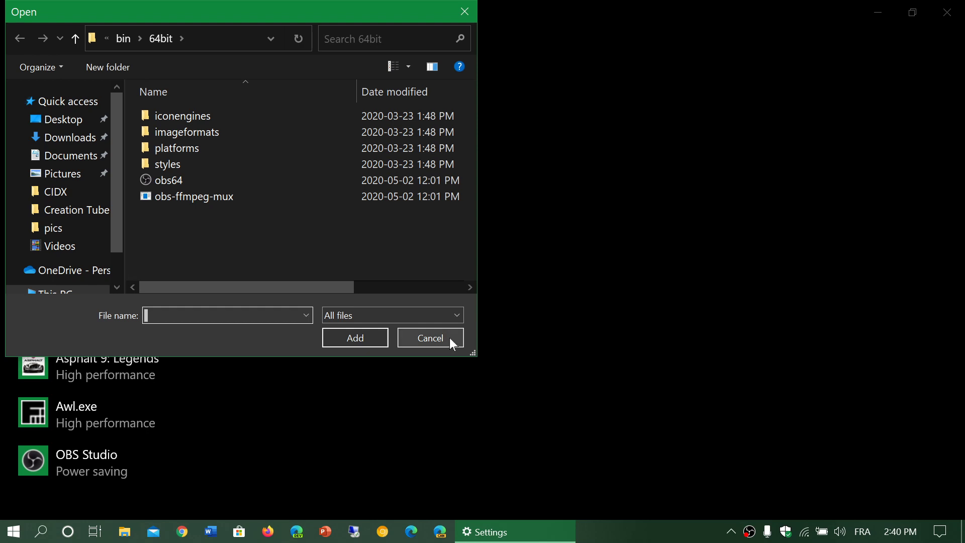
{"action": "mouse_move", "coordinate": [544, 332]}
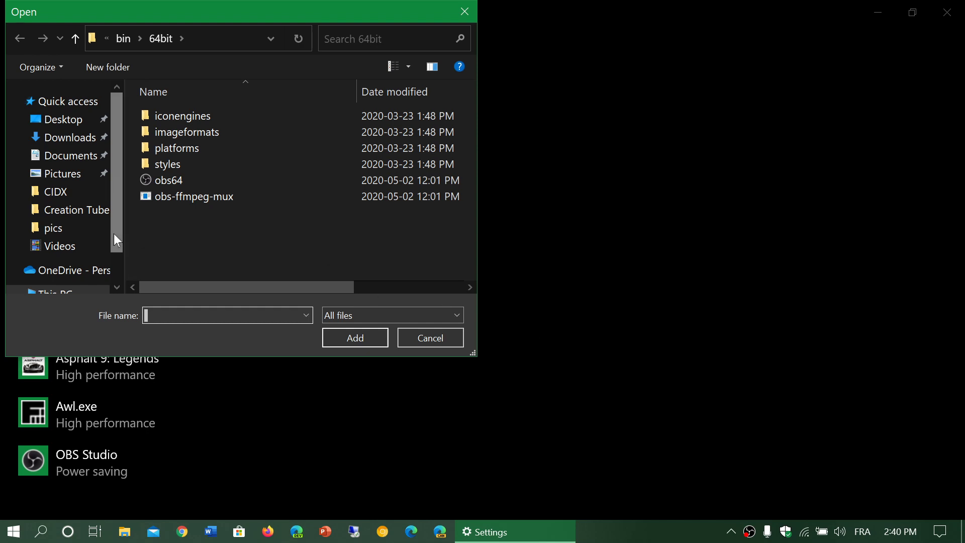
Navigate the Open dialog from This PC into Acer (C:) and then Program Files
{"action": "left_click", "coordinate": [55, 263]}
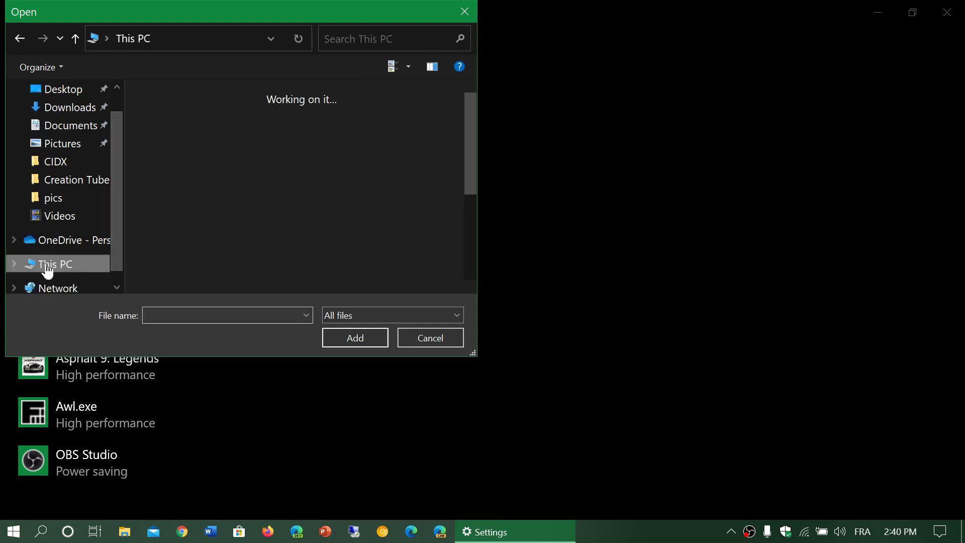
{"action": "left_click", "coordinate": [54, 264]}
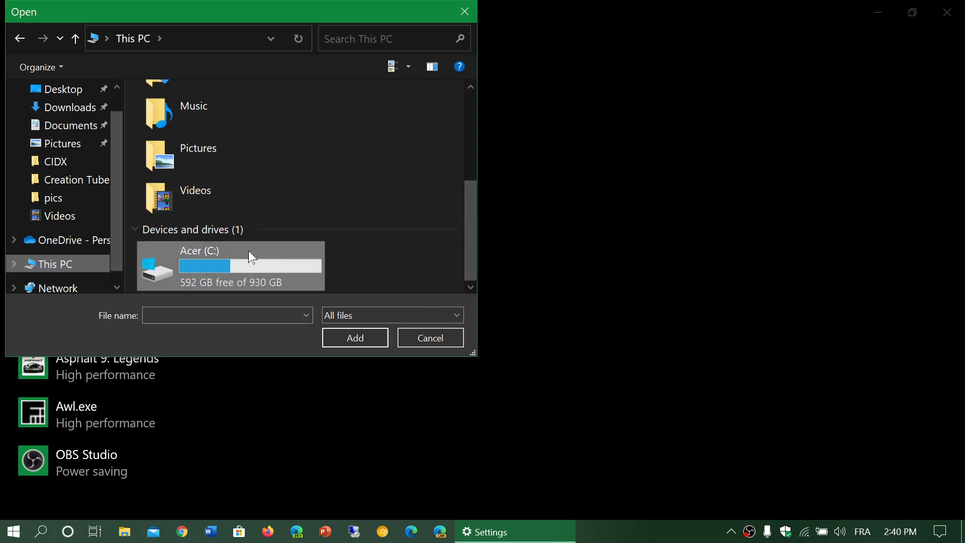
{"action": "double_click", "coordinate": [230, 266]}
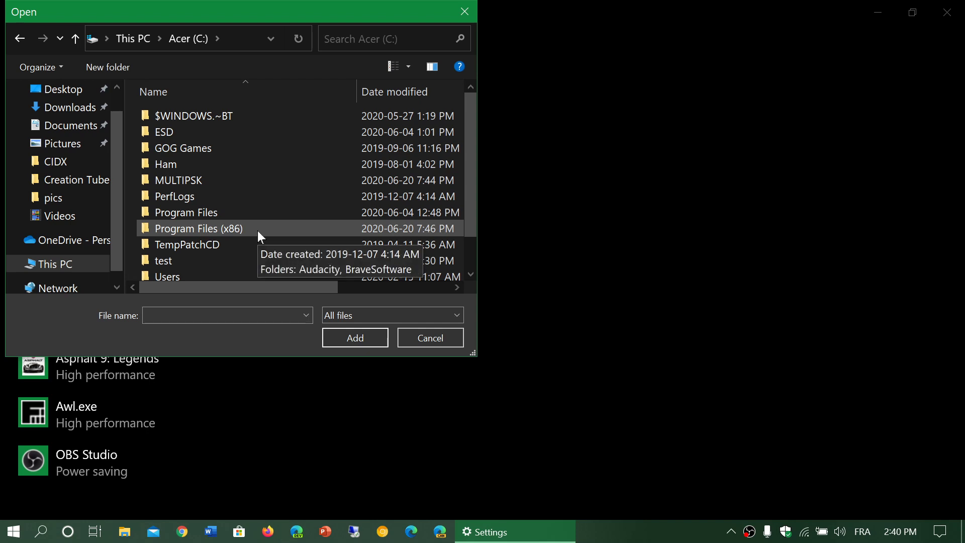
{"action": "double_click", "coordinate": [186, 212]}
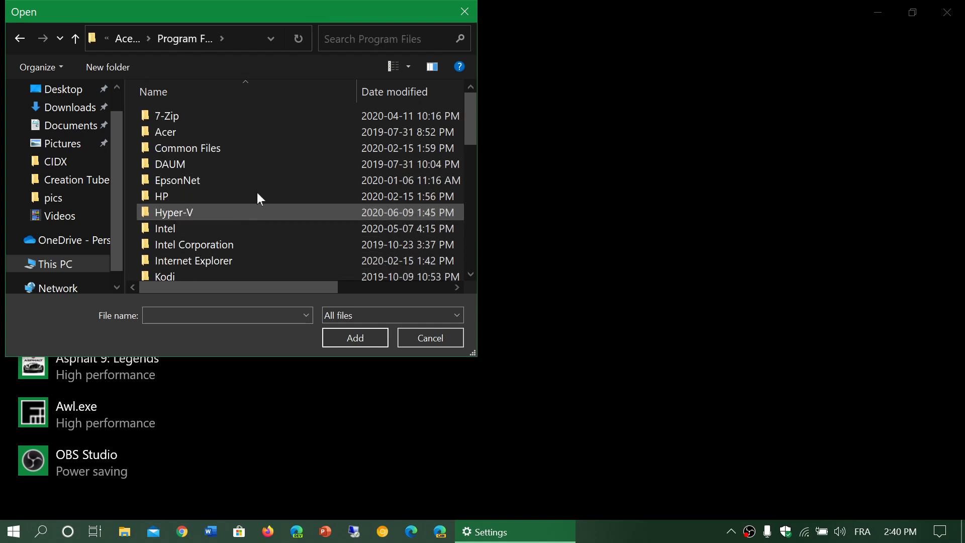
Move down the Program Files list to where the Stellarium folder appears
{"action": "scroll", "scroll_direction": "down", "scroll_amount": 3}
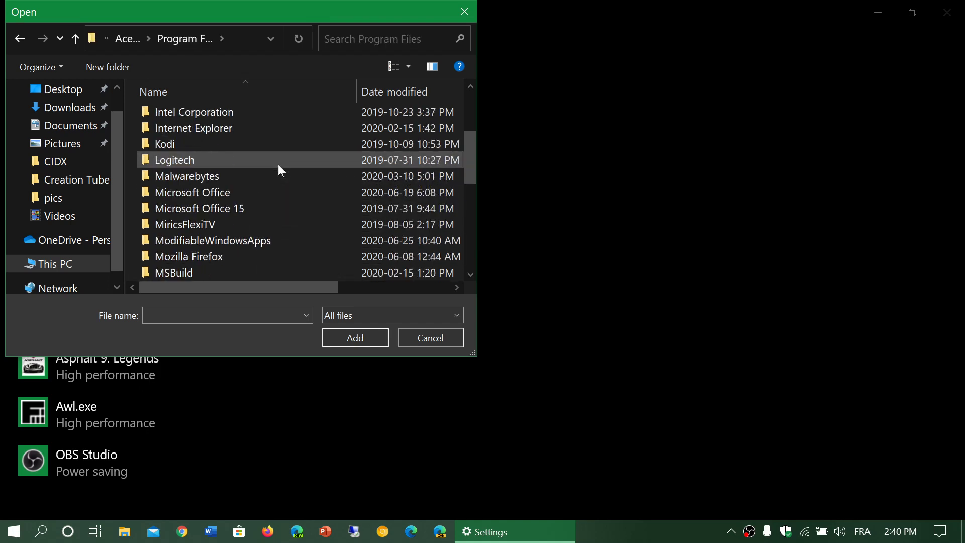
{"action": "scroll", "scroll_direction": "down", "scroll_amount": 3}
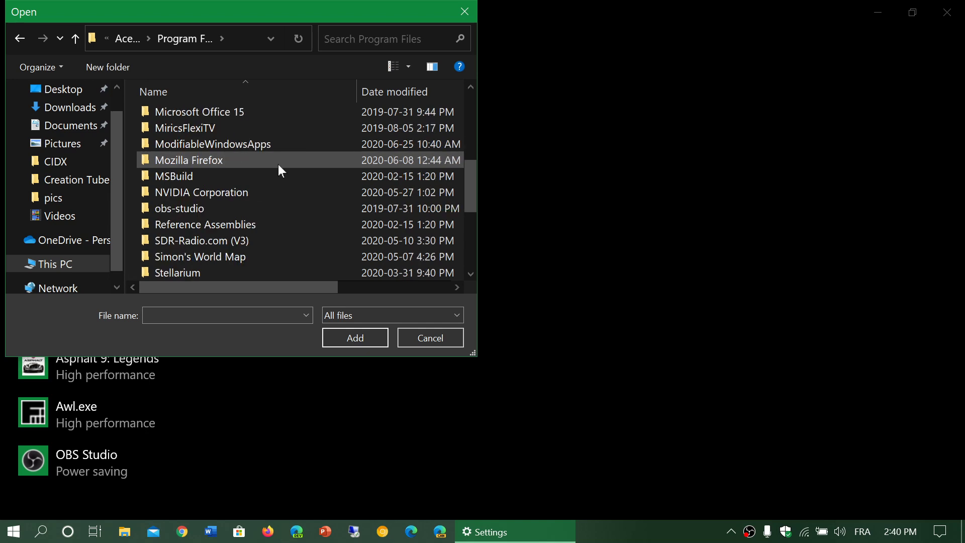
{"action": "scroll", "scroll_direction": "down", "scroll_amount": 3}
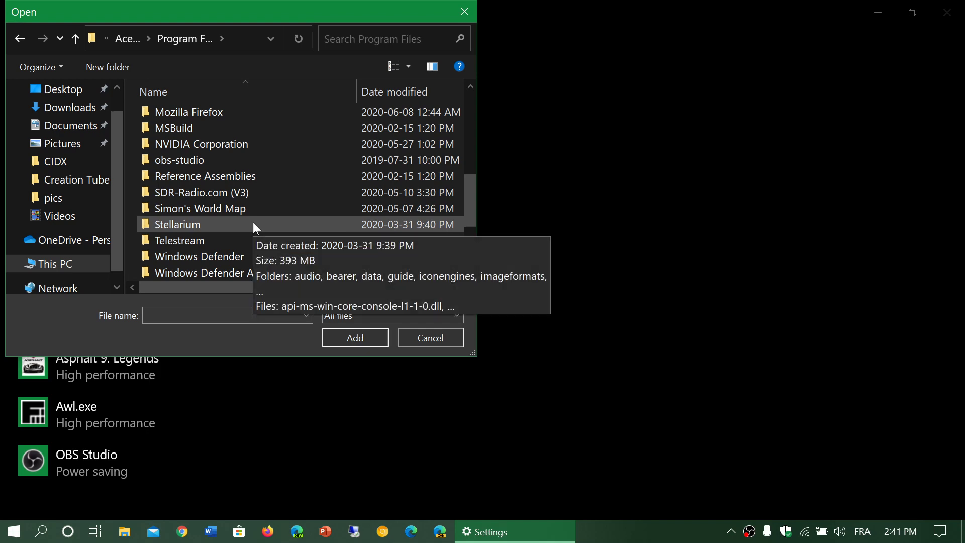
Enter the Stellarium folder and select stellarium.exe as the file to add
{"action": "double_click", "coordinate": [179, 225]}
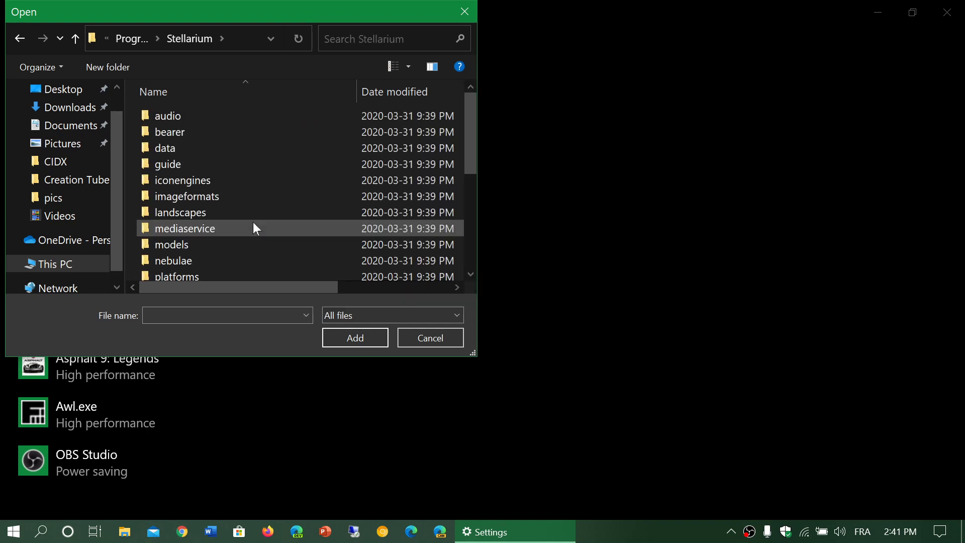
{"action": "scroll", "scroll_direction": "down", "scroll_amount": 3}
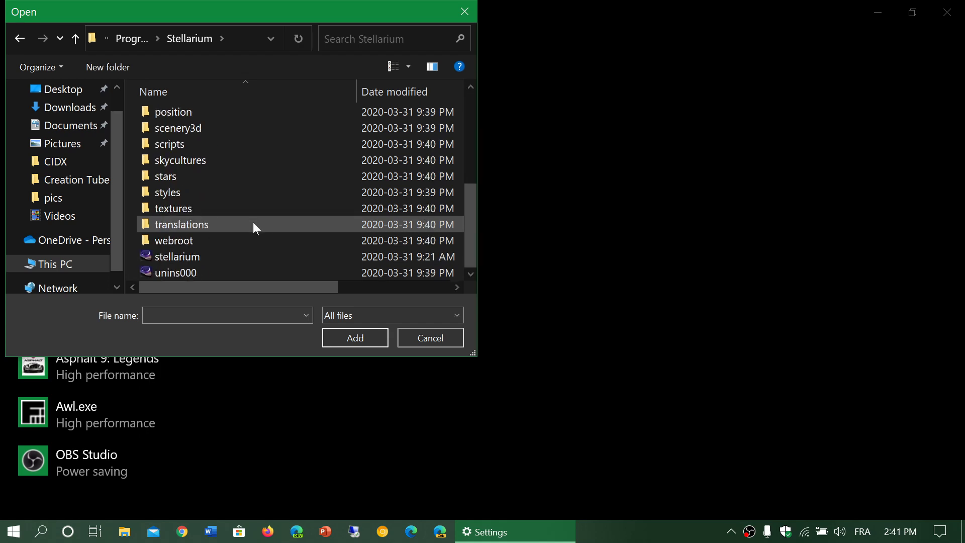
{"action": "left_click", "coordinate": [181, 160]}
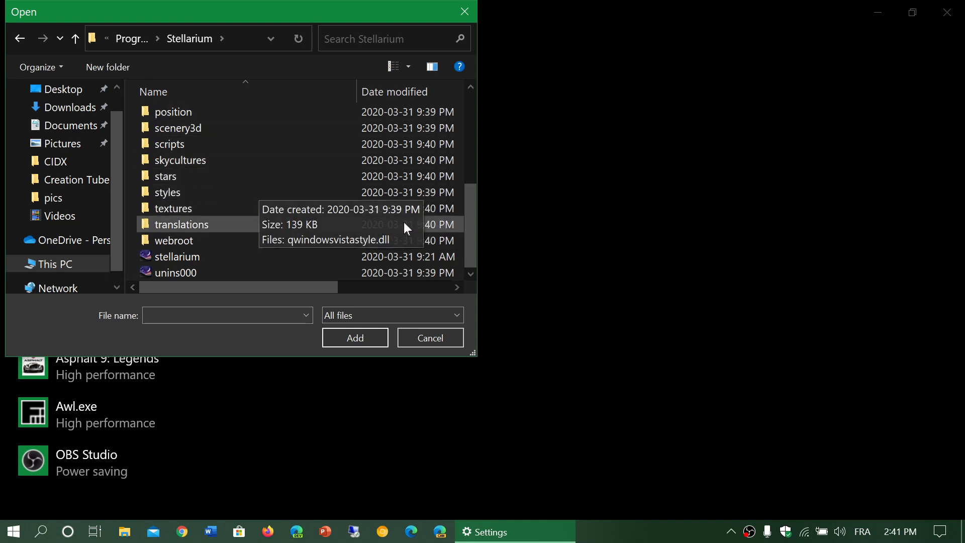
{"action": "mouse_move", "coordinate": [478, 357]}
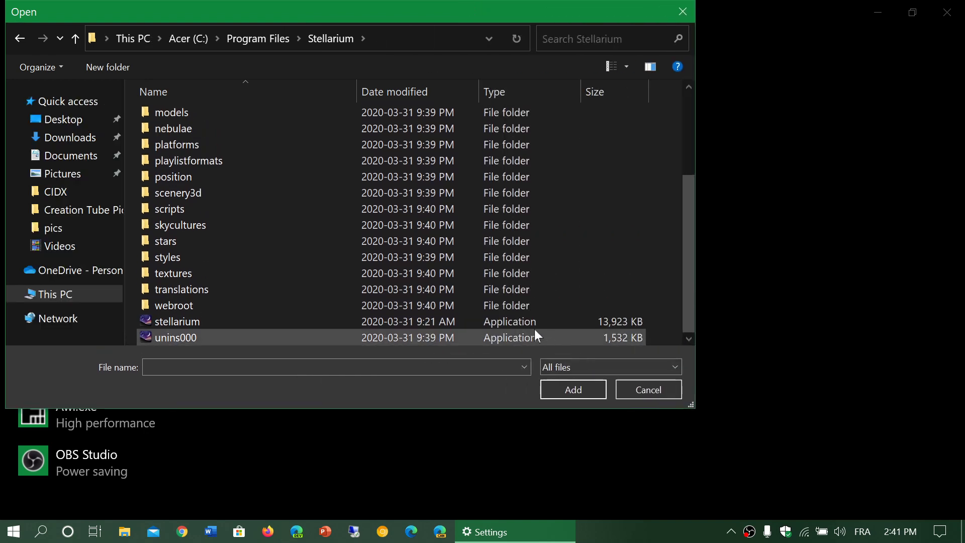
{"action": "left_click", "coordinate": [178, 321]}
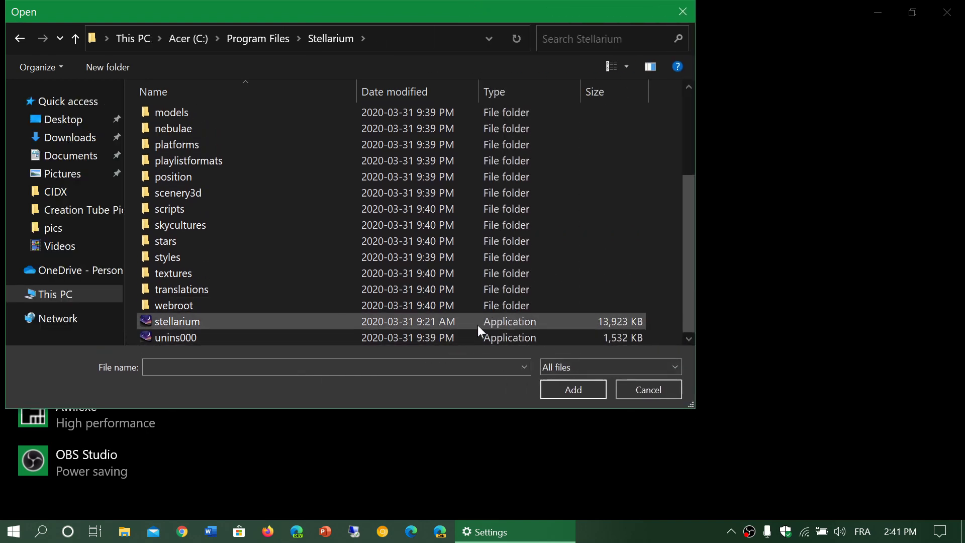
{"action": "mouse_move", "coordinate": [194, 323]}
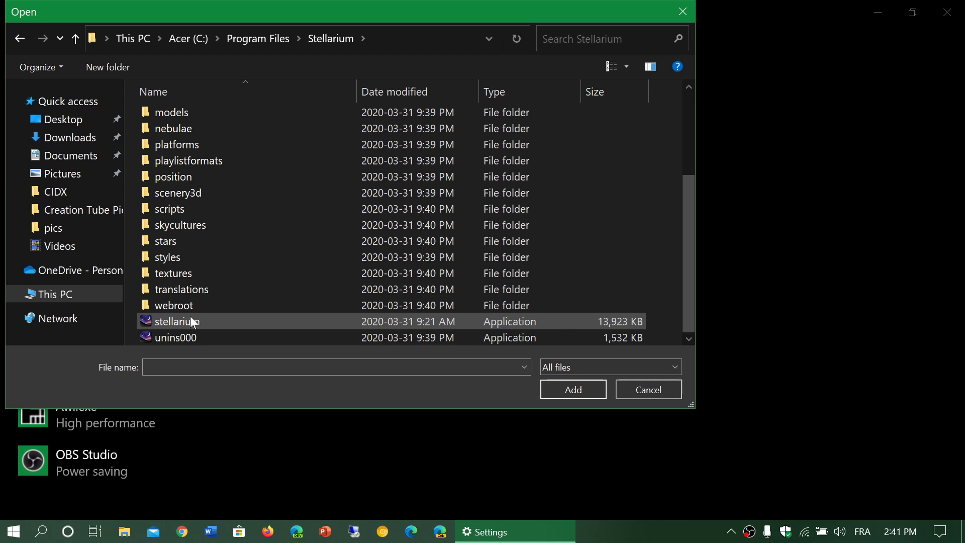
{"action": "mouse_move", "coordinate": [520, 327]}
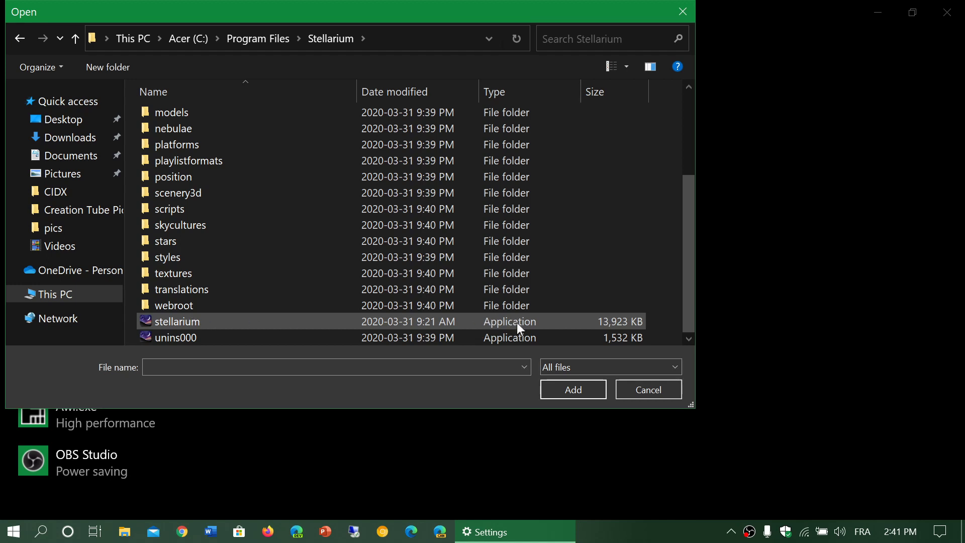
{"action": "left_click", "coordinate": [178, 321]}
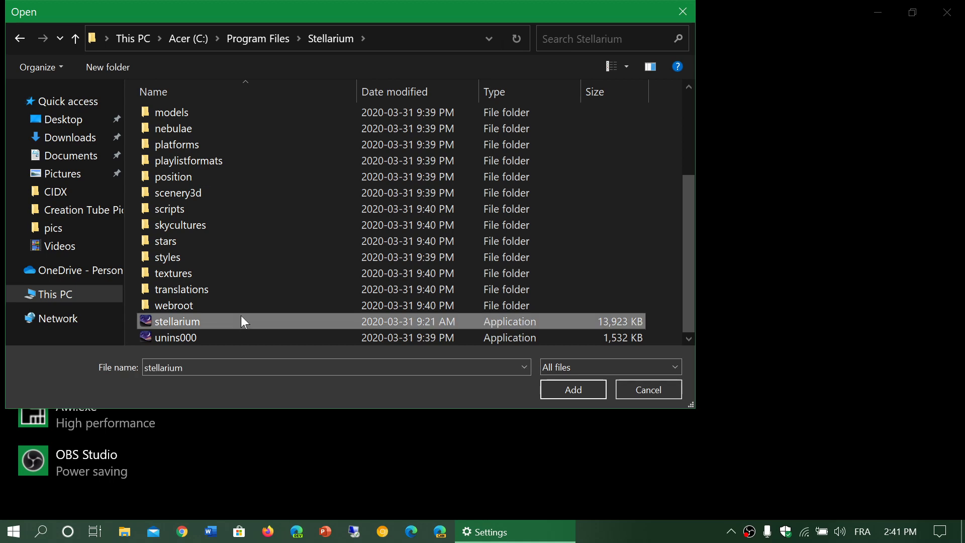
Add Stellarium to the list and save its graphics preference as High performance
{"action": "left_click", "coordinate": [572, 389]}
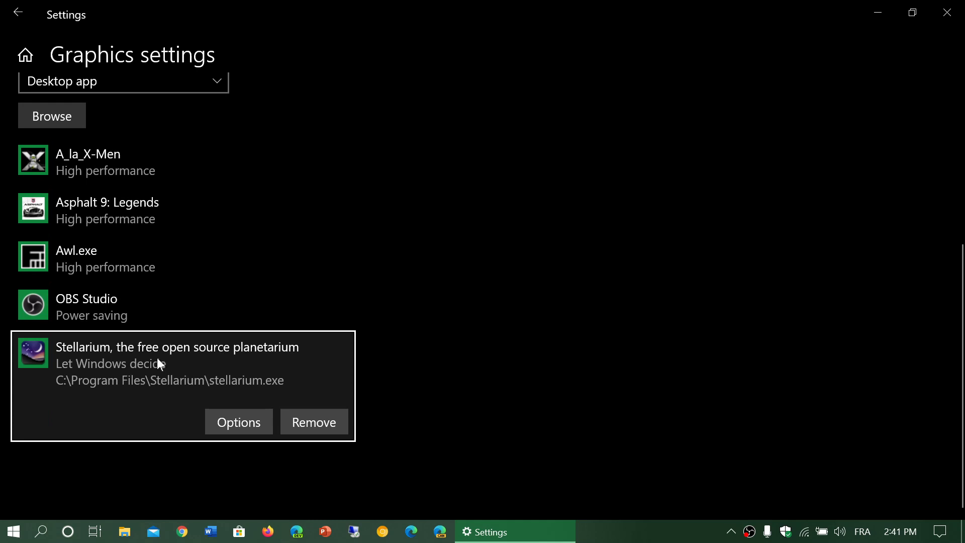
{"action": "left_click", "coordinate": [239, 422]}
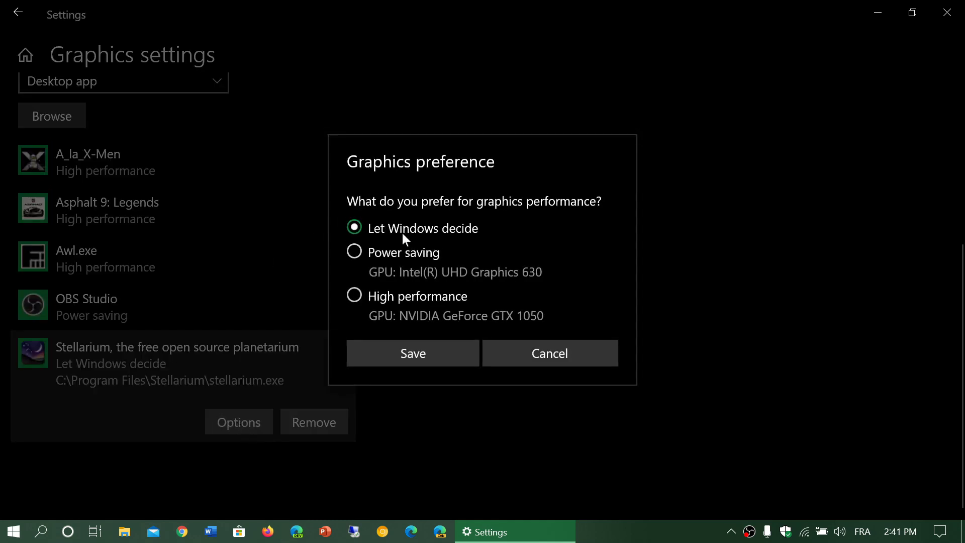
{"action": "mouse_move", "coordinate": [394, 268]}
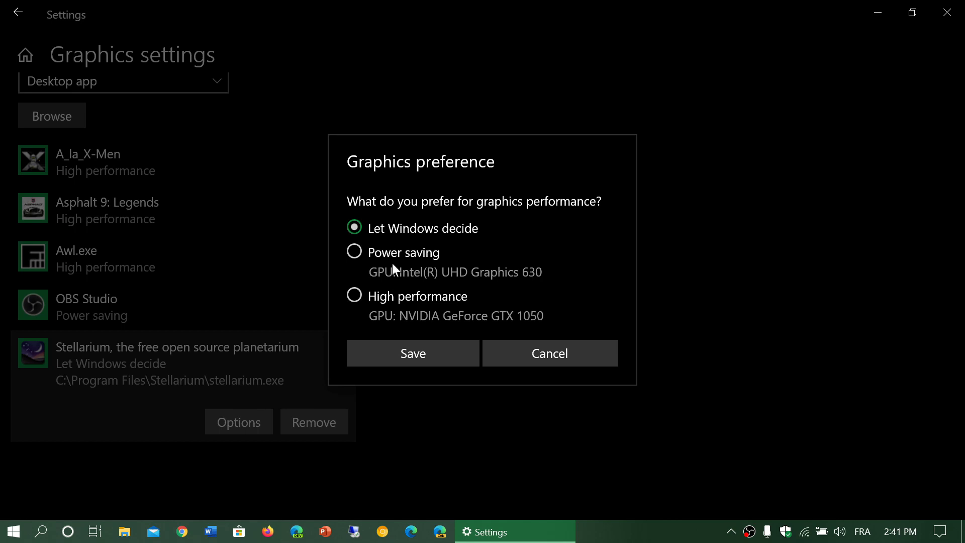
{"action": "mouse_move", "coordinate": [521, 286]}
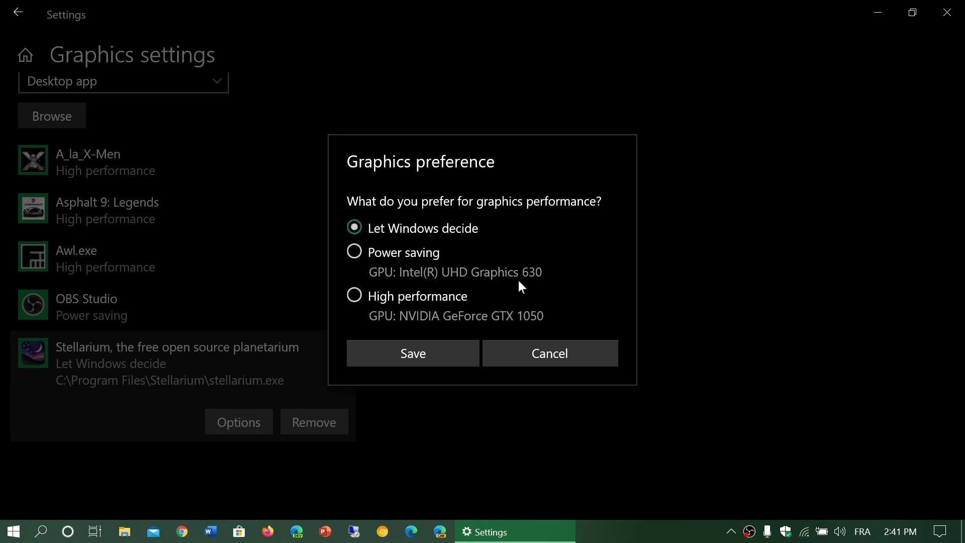
{"action": "left_click", "coordinate": [355, 296]}
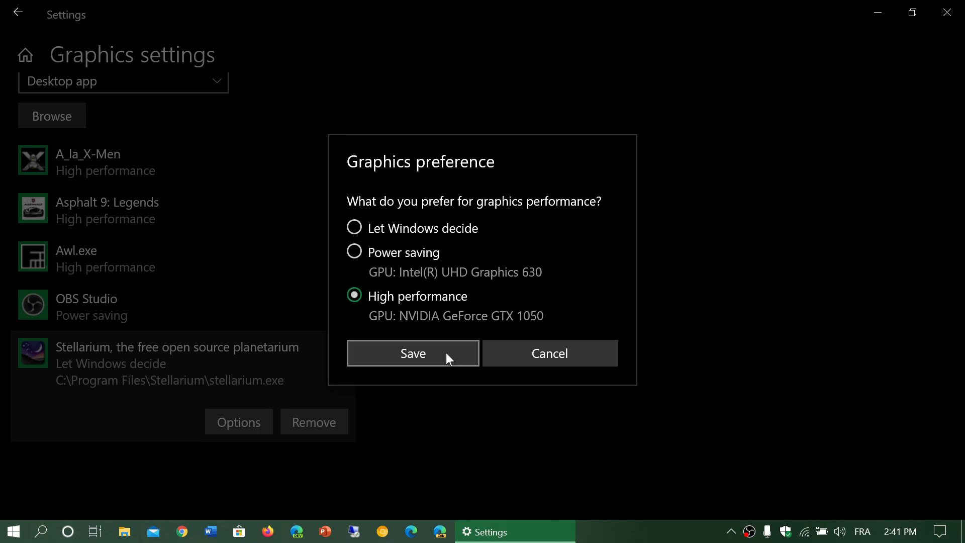
{"action": "left_click", "coordinate": [412, 353]}
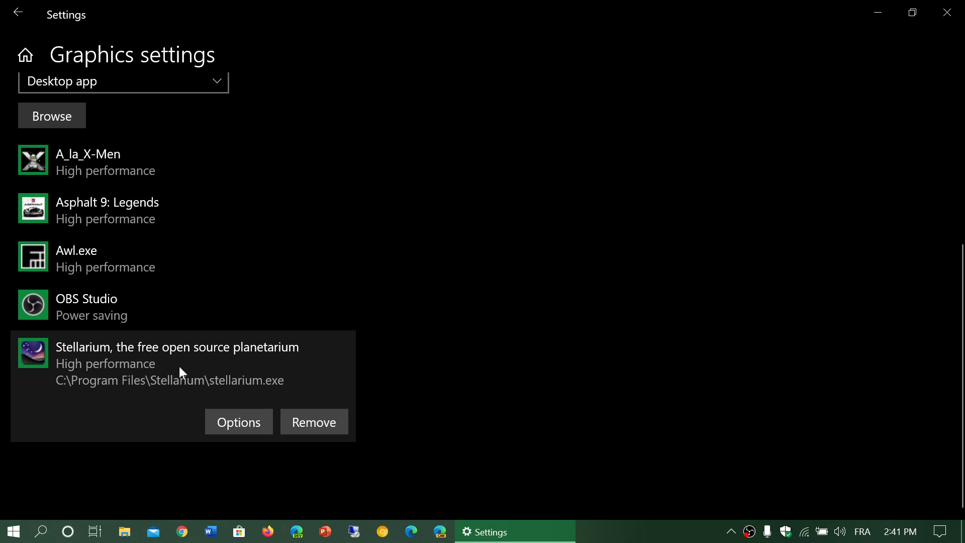
{"action": "mouse_move", "coordinate": [556, 380]}
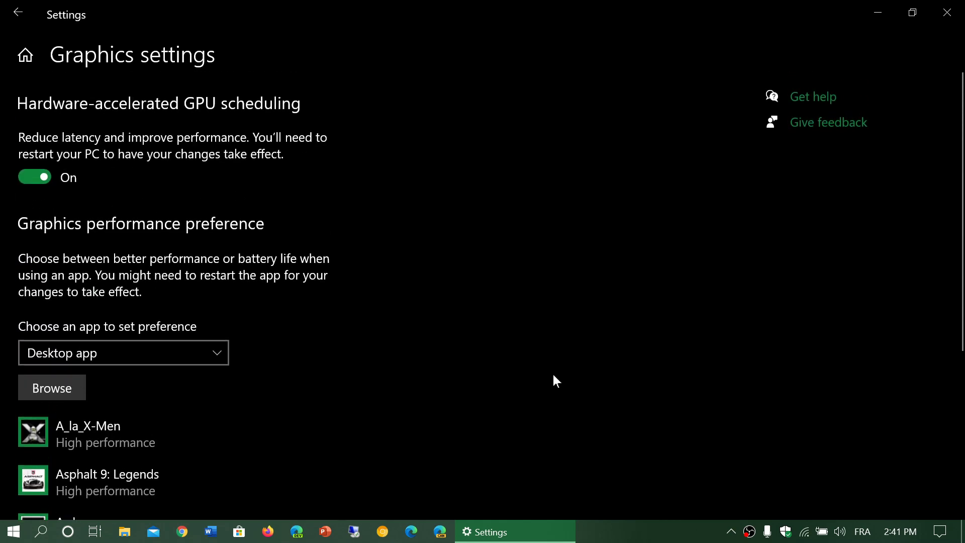
{"action": "mouse_move", "coordinate": [431, 335]}
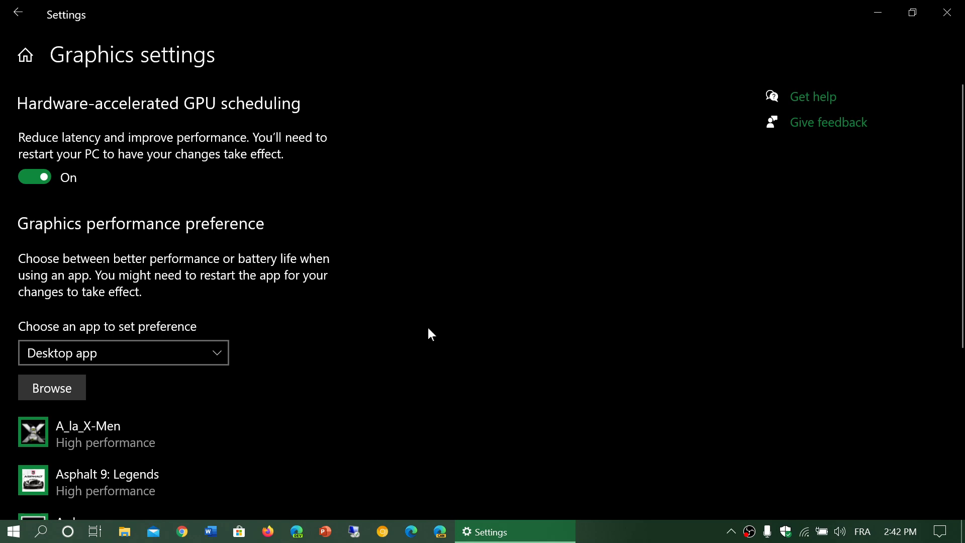
{"action": "mouse_move", "coordinate": [508, 328]}
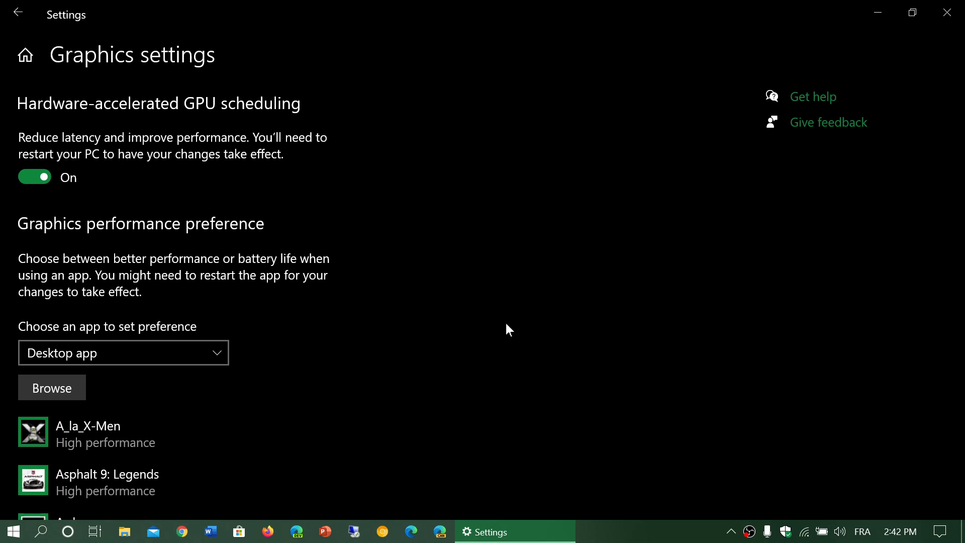
{"action": "mouse_move", "coordinate": [814, 57]}
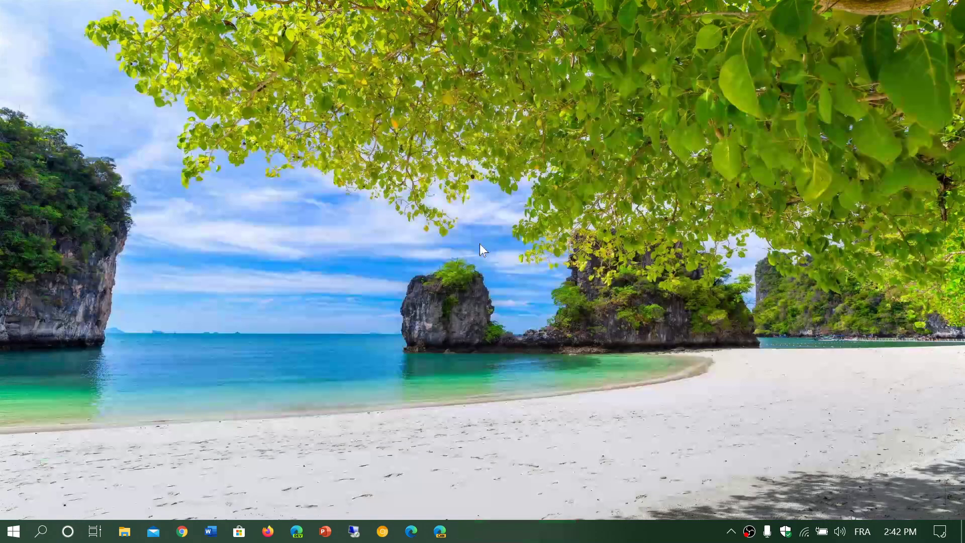
Turn desktop icons back on from the desktop context menu's View options
{"action": "right_click", "coordinate": [483, 250]}
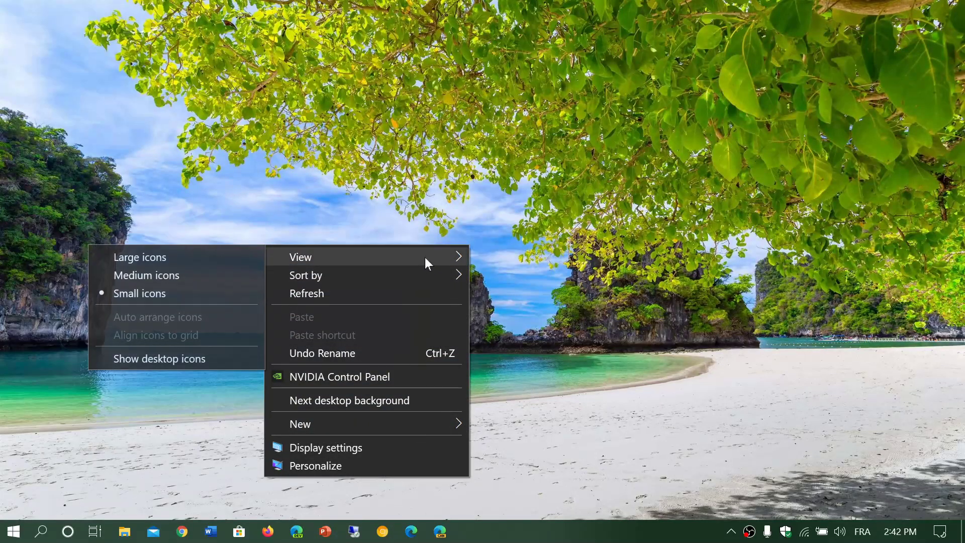
{"action": "left_click", "coordinate": [468, 342]}
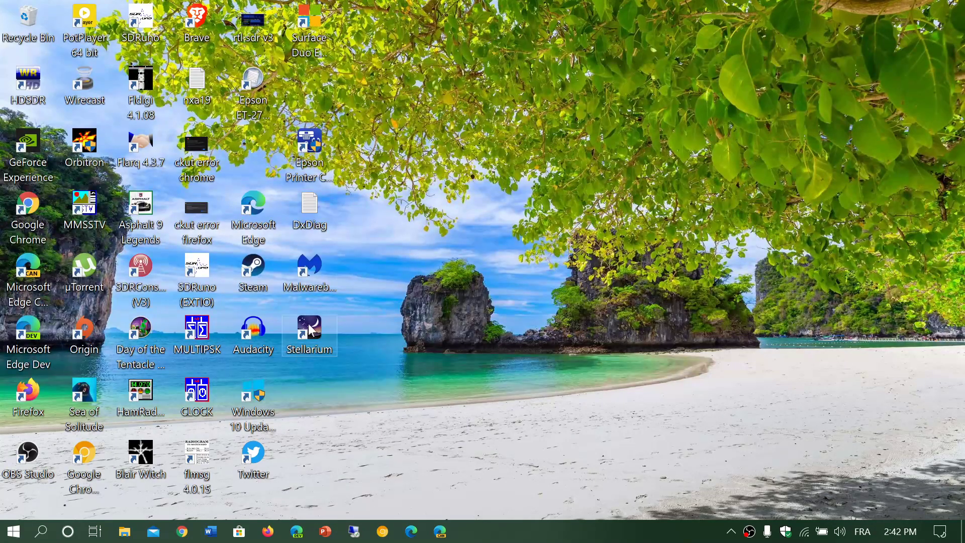
{"action": "mouse_move", "coordinate": [310, 332]}
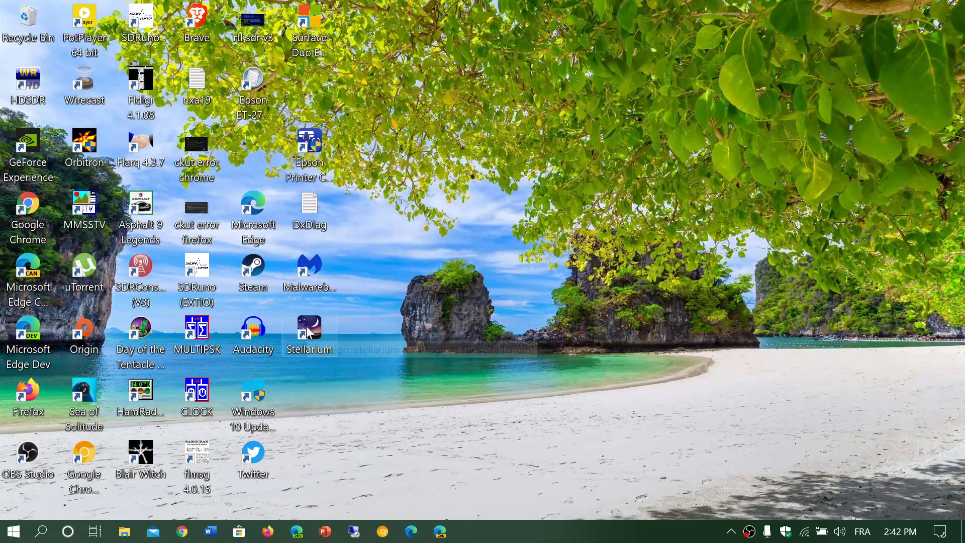
{"action": "mouse_move", "coordinate": [310, 332]}
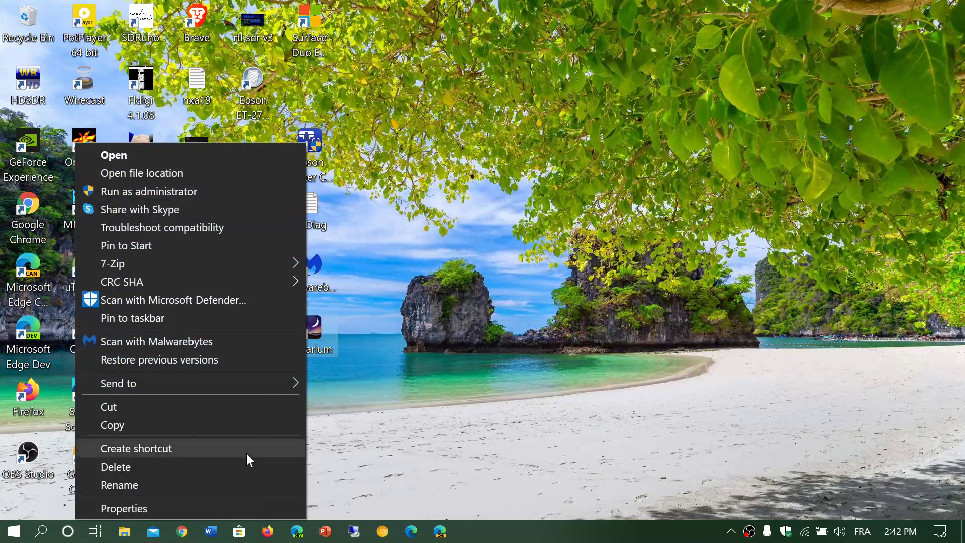
{"action": "left_click", "coordinate": [123, 508]}
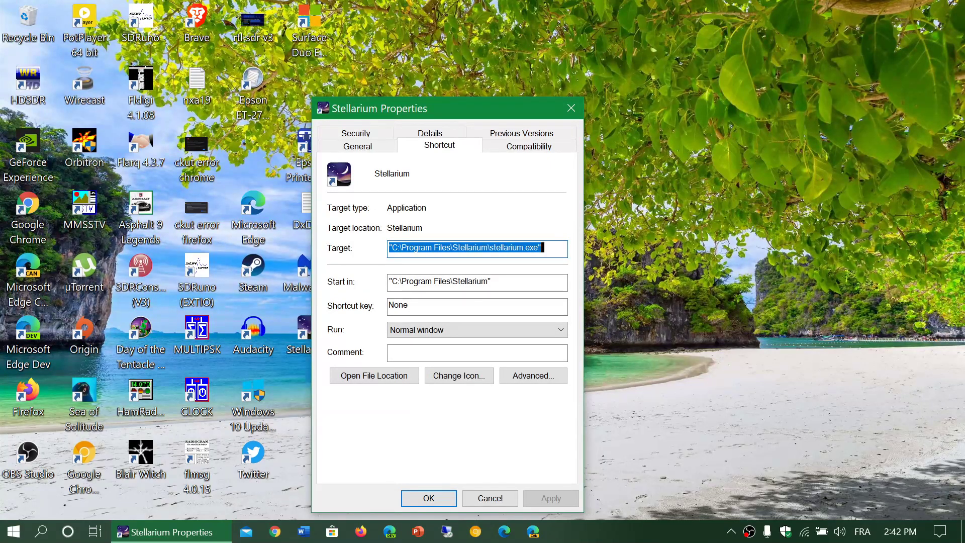
{"action": "mouse_move", "coordinate": [489, 498]}
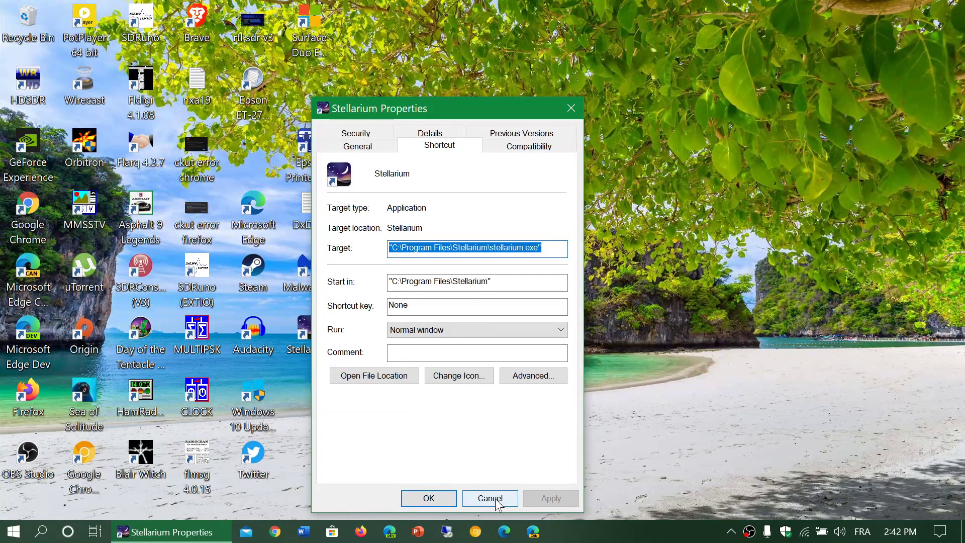
{"action": "left_click", "coordinate": [489, 499]}
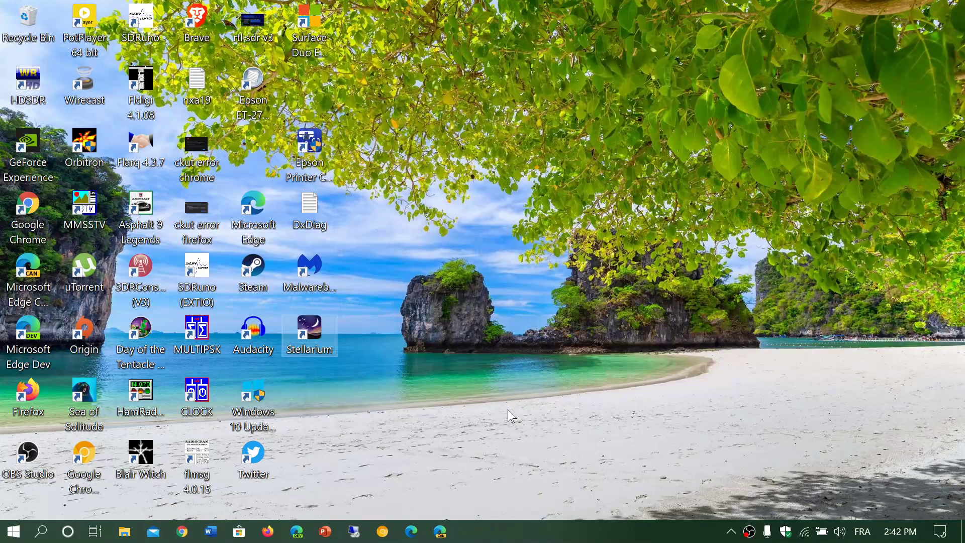
Show the desktop context menu's View submenu with icon size and visibility options
{"action": "right_click", "coordinate": [510, 415]}
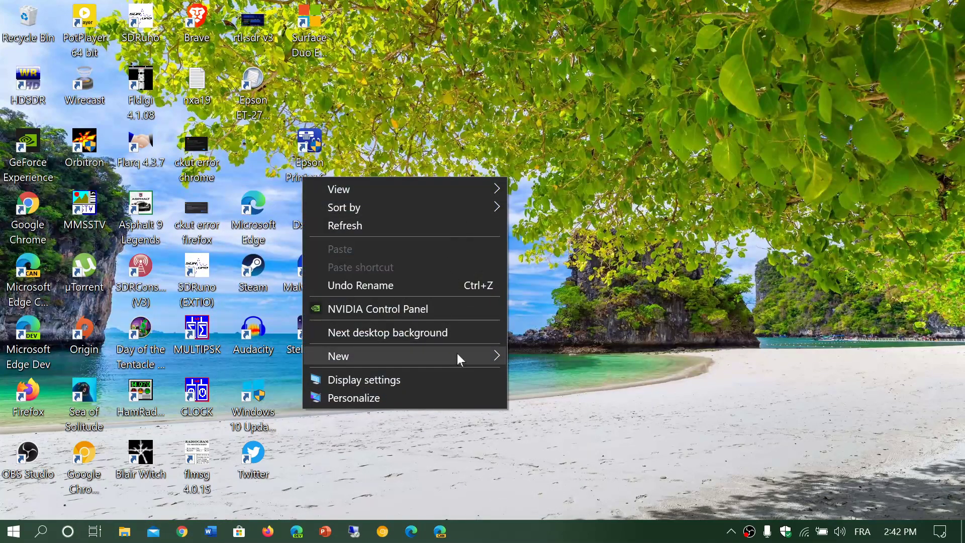
{"action": "mouse_move", "coordinate": [461, 262]}
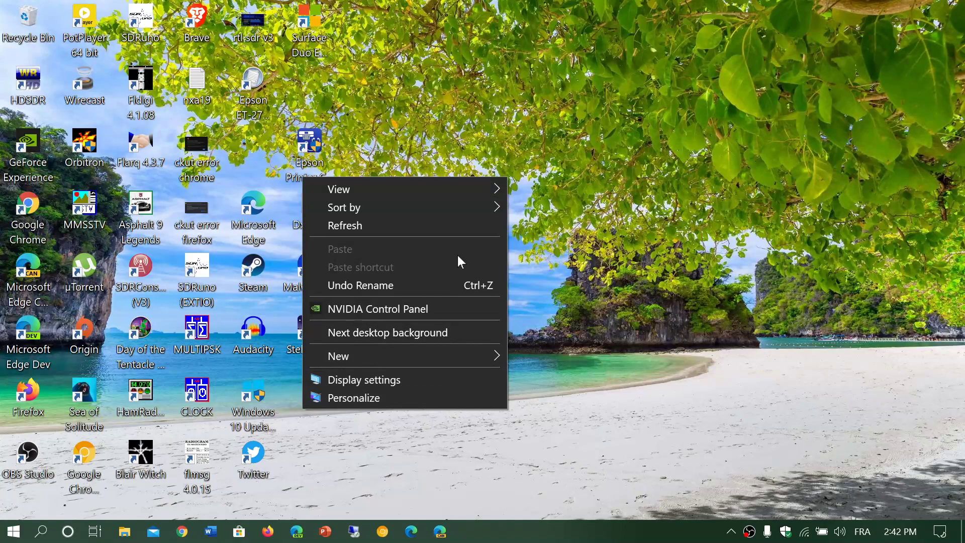
{"action": "left_click", "coordinate": [338, 189]}
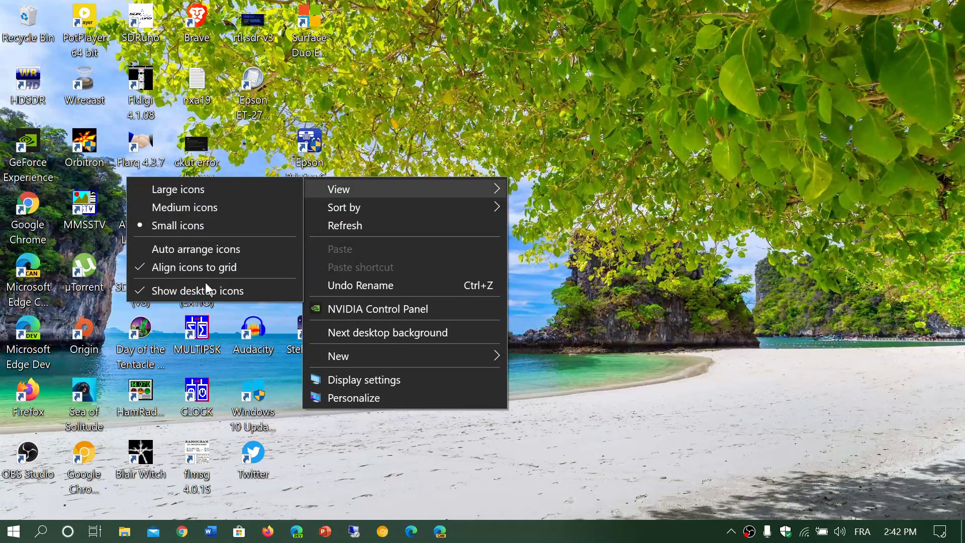